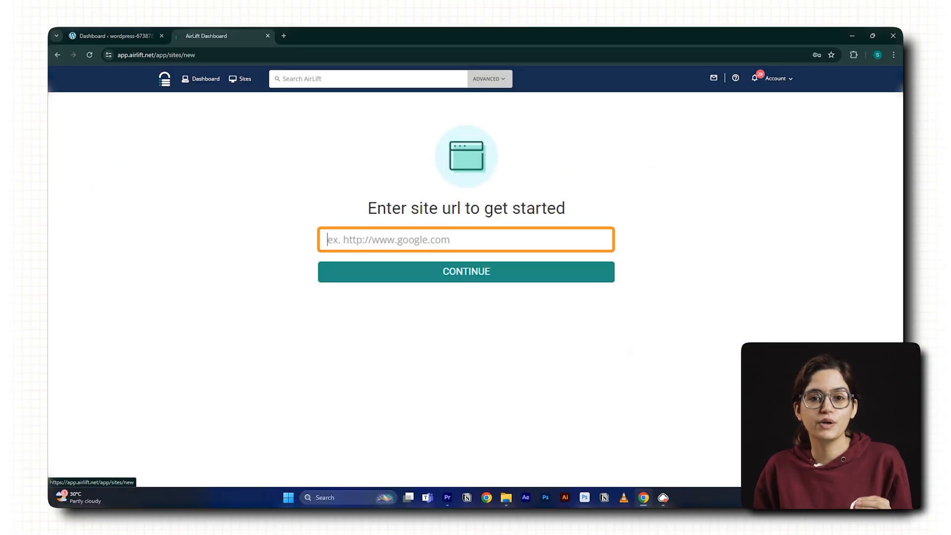
Step: Run the Figma to Webflow plugin on the Positivus Landing page, then move to the Webflow site
left_click(465, 272)
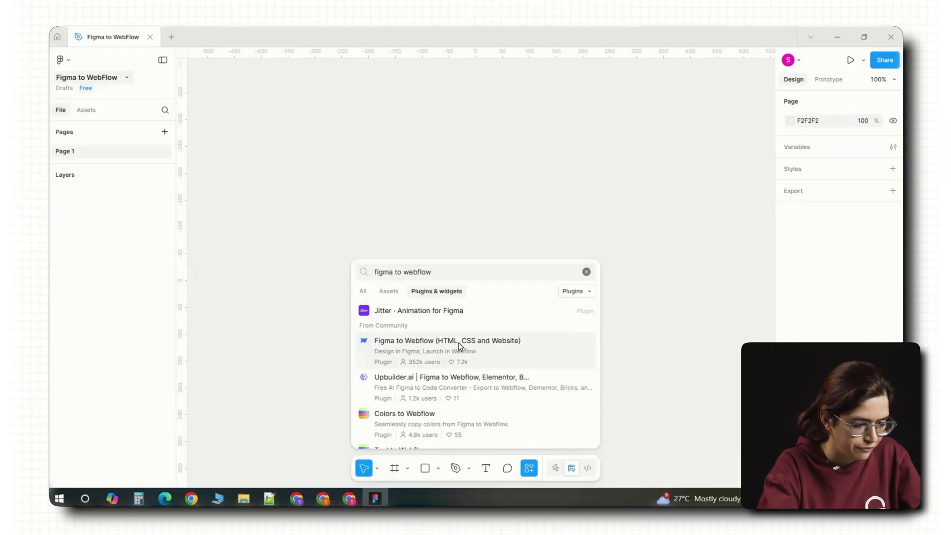
left_click(446, 340)
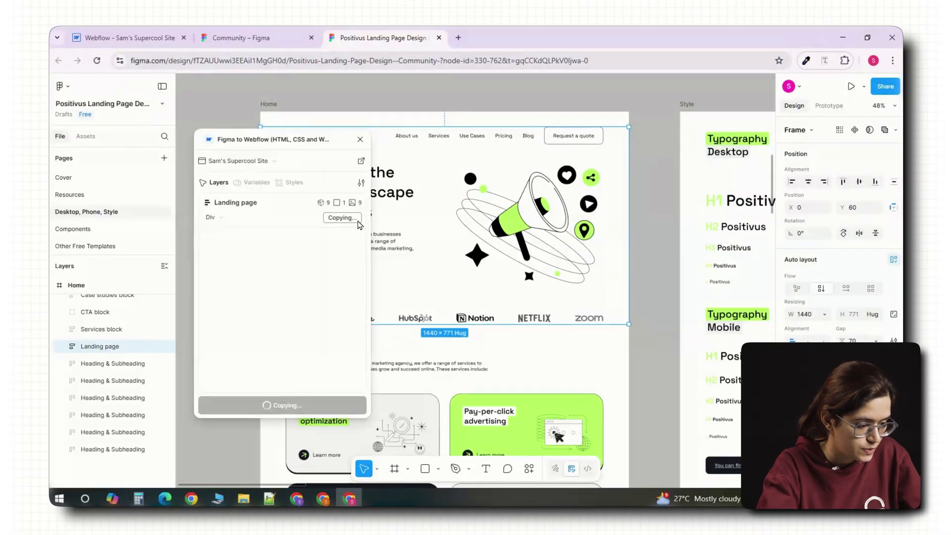
left_click(128, 38)
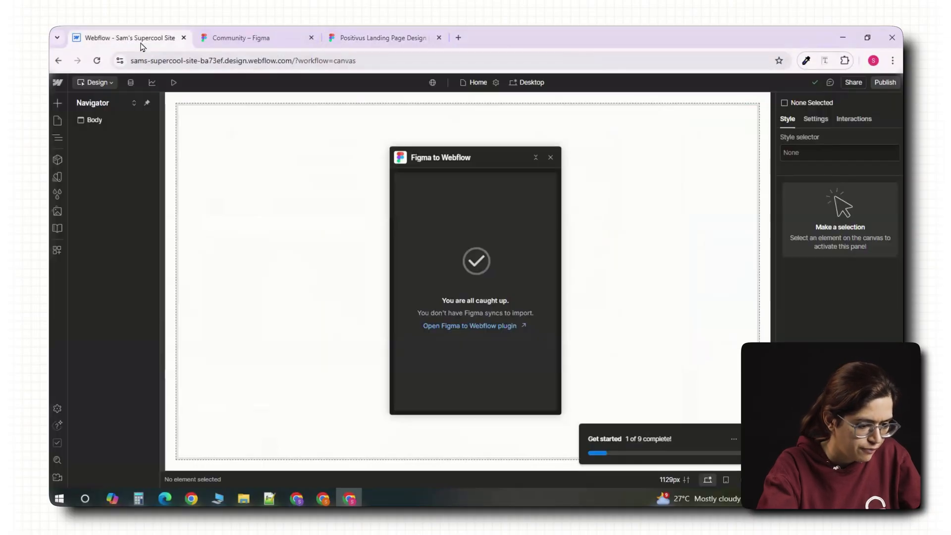
Step: Dismiss the no-syncs notice and paste the Positivus landing page onto the Home page
left_click(550, 158)
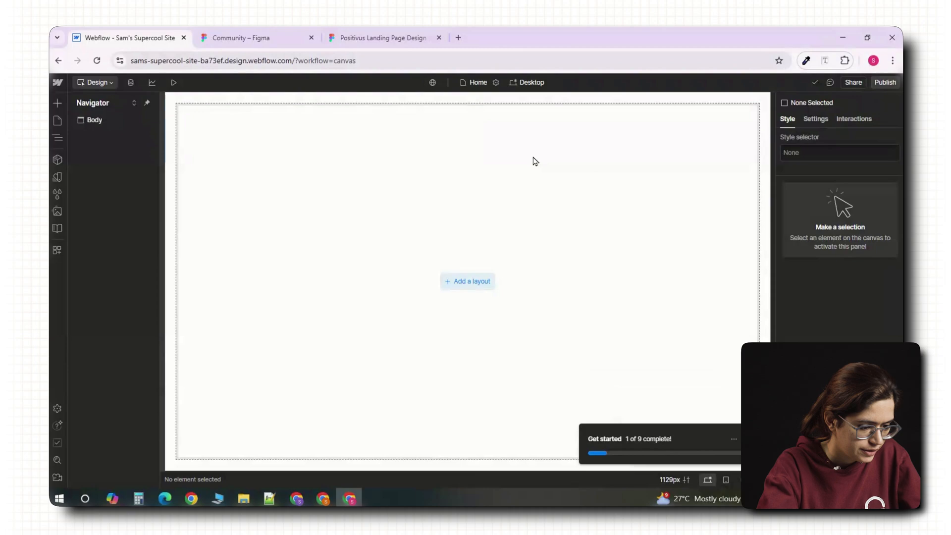
key("ctrl+v")
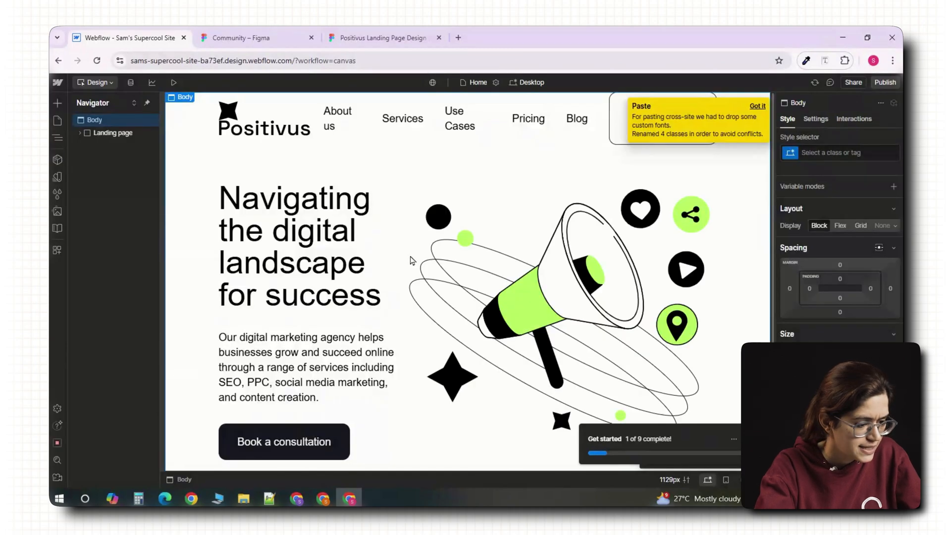
left_click(471, 221)
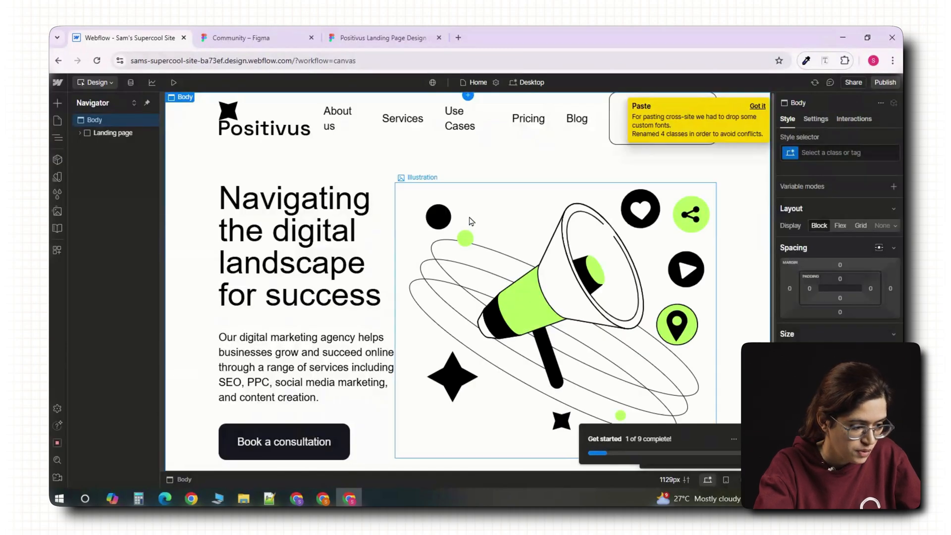
mouse_move(491, 295)
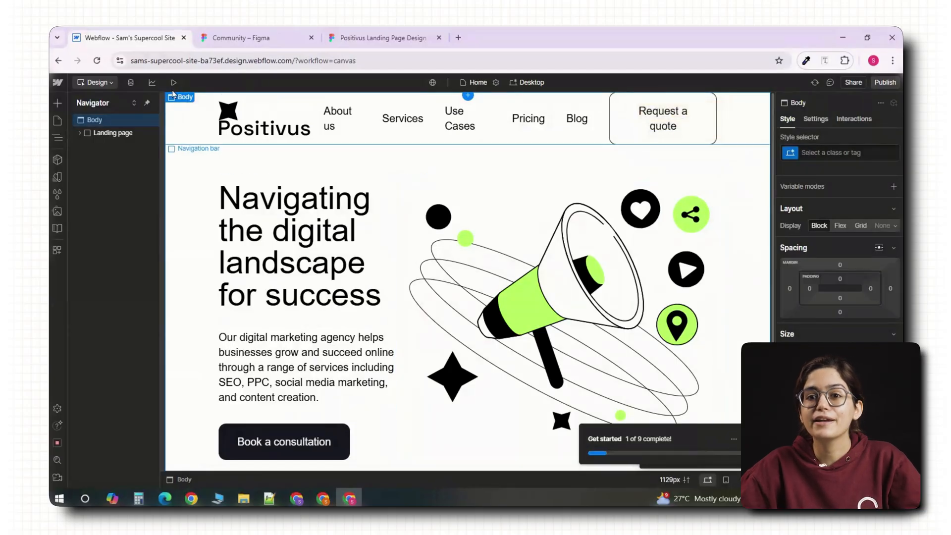
Step: Paste the Services block below it and scroll through to check the result
left_click(174, 82)
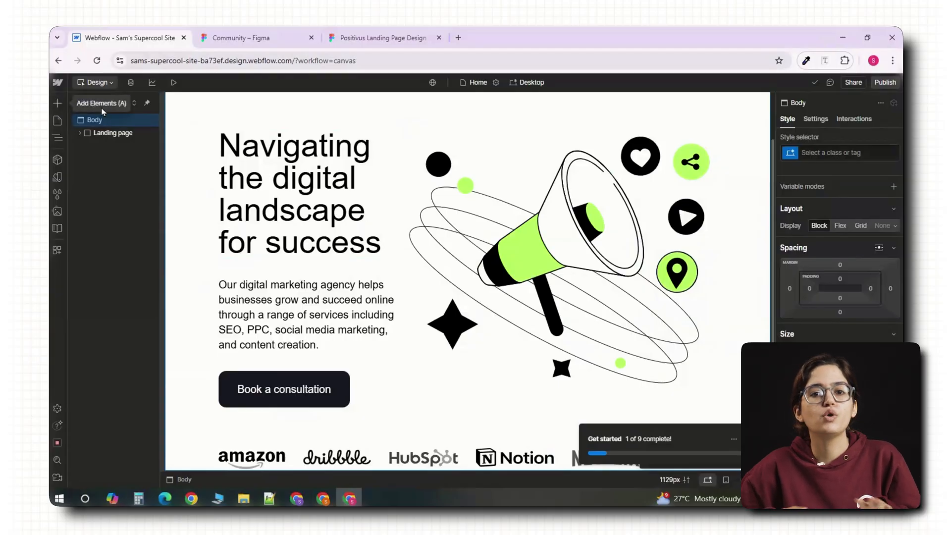
left_click(306, 314)
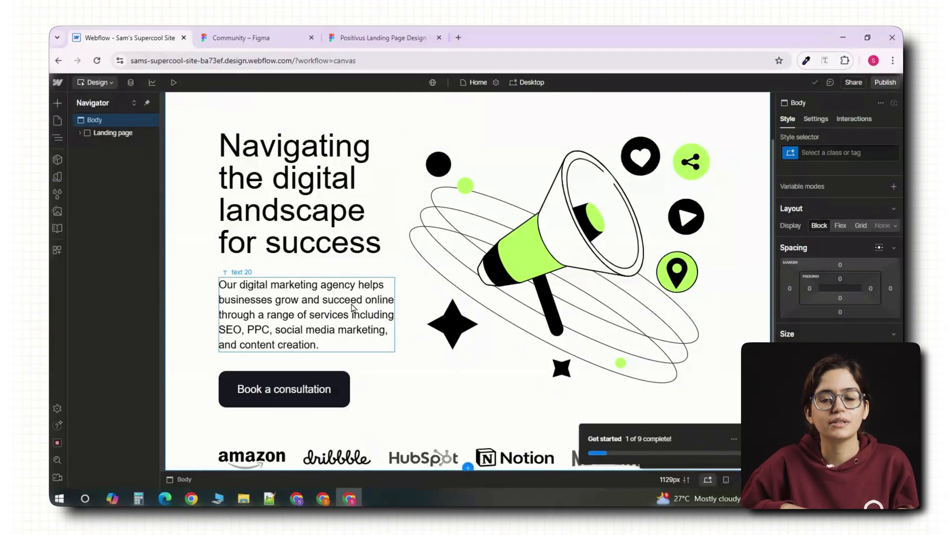
key("ctrl+v")
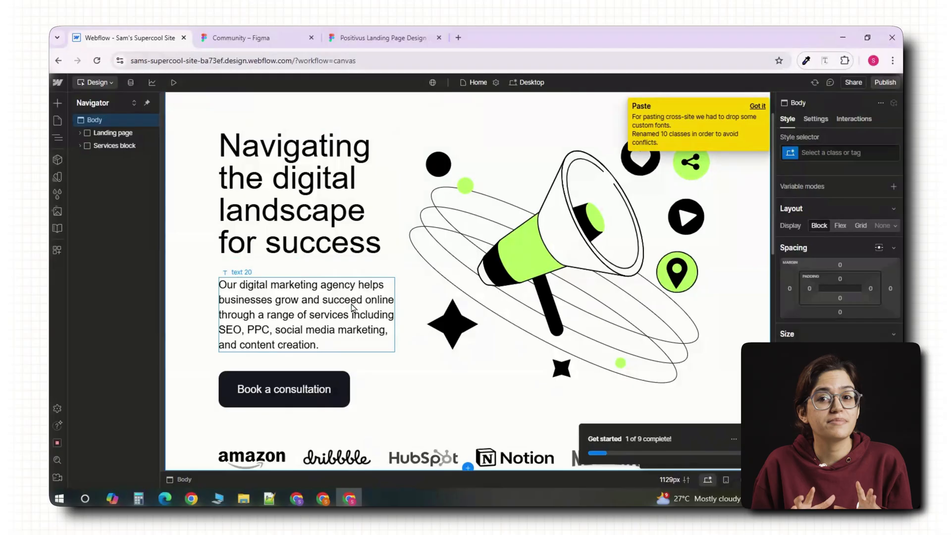
scroll("down", 3)
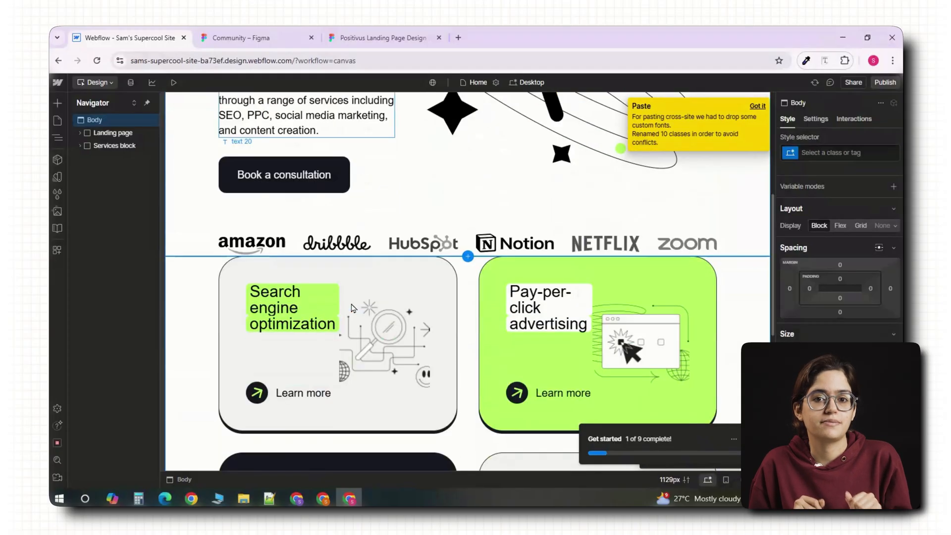
scroll("down", 3)
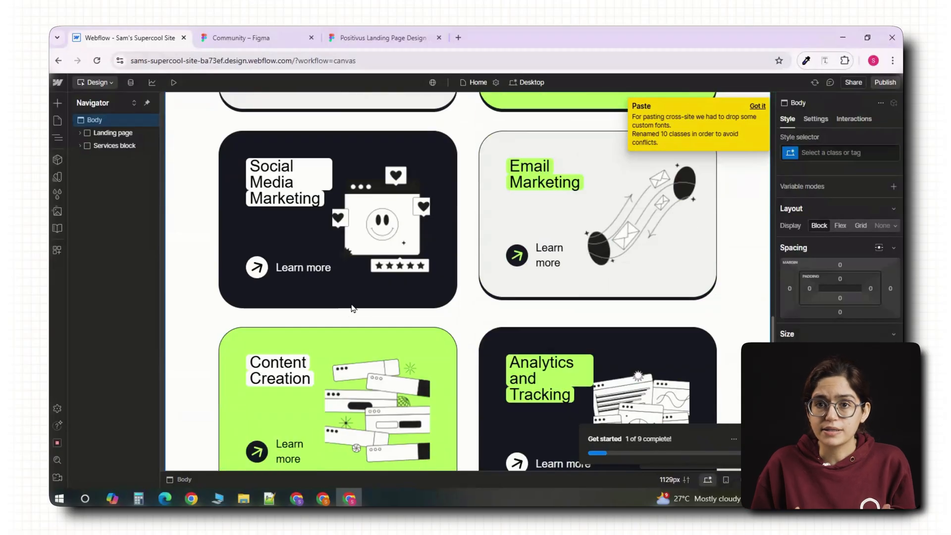
scroll("up", 3)
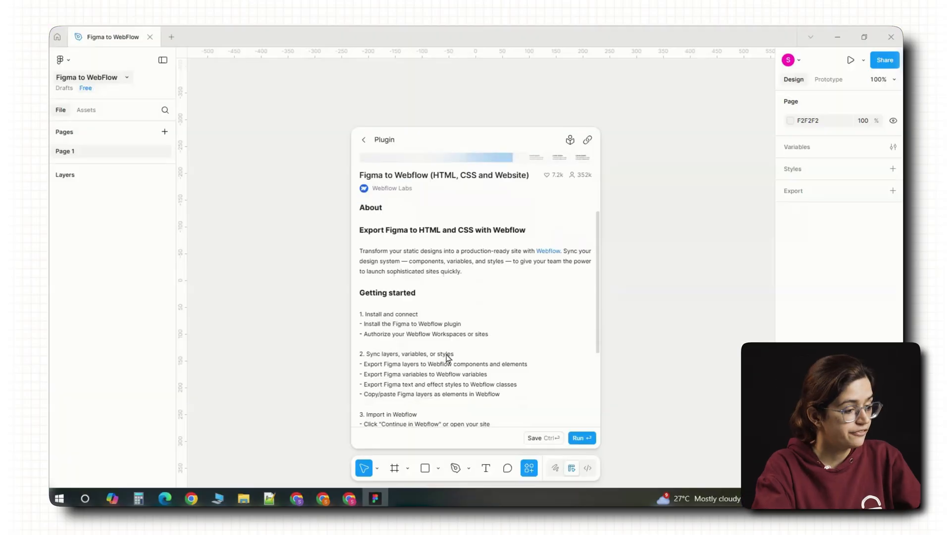
Step: Authorize the Figma to Webflow plugin for the workspace, including the site
left_click(581, 438)
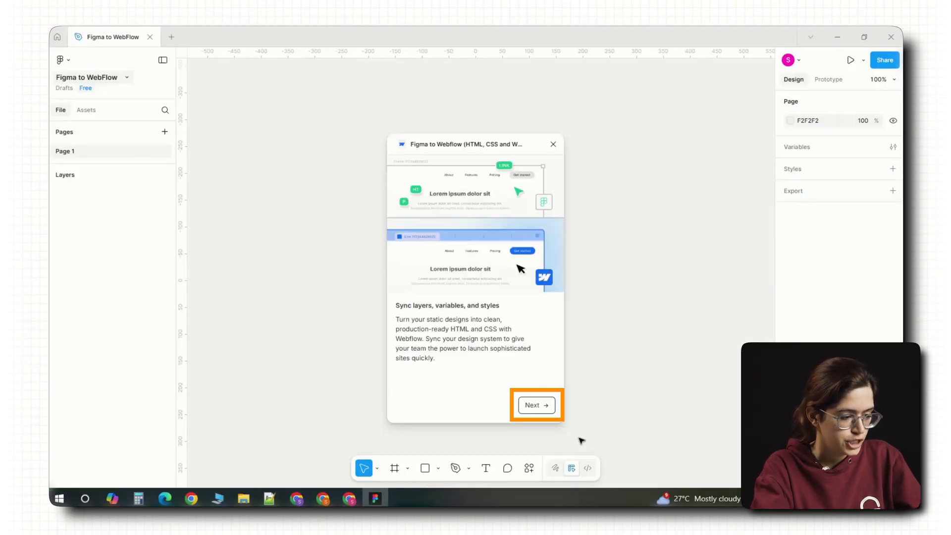
left_click(535, 404)
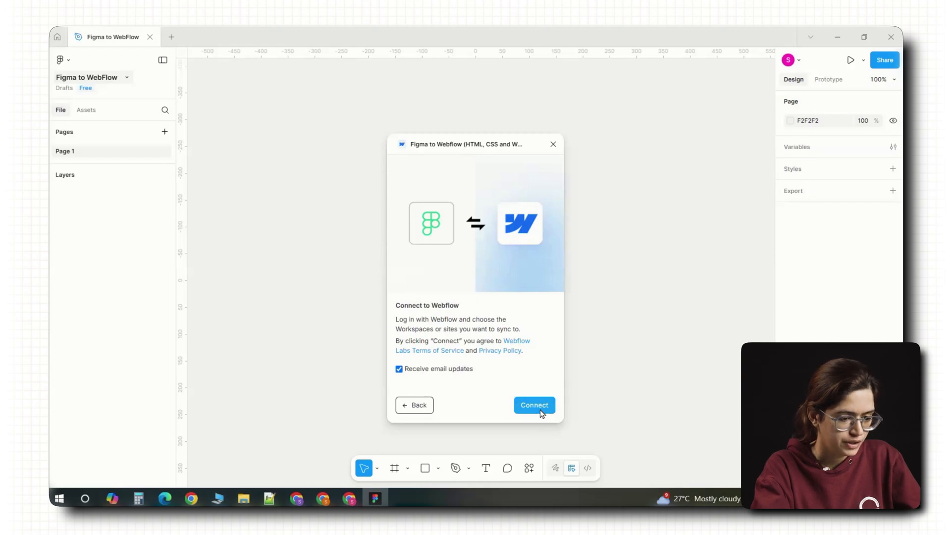
left_click(533, 405)
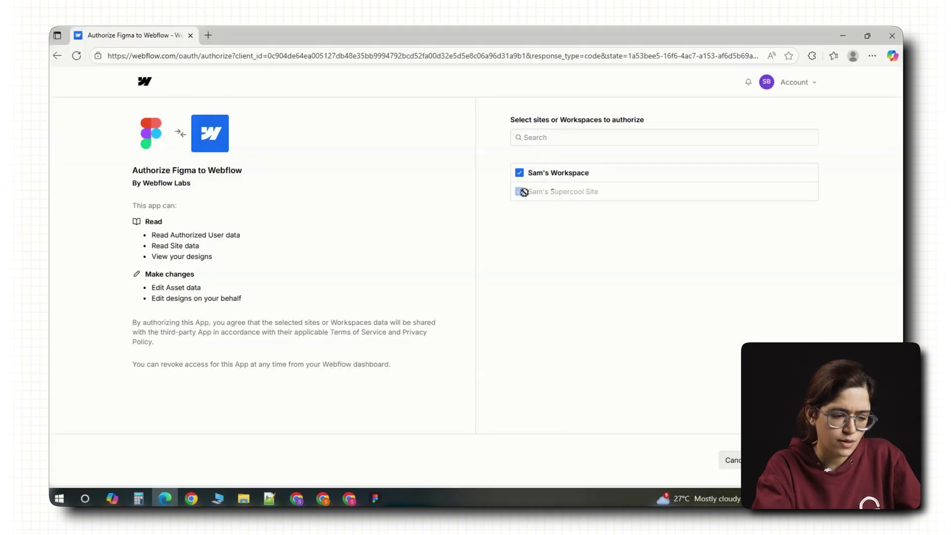
left_click(518, 172)
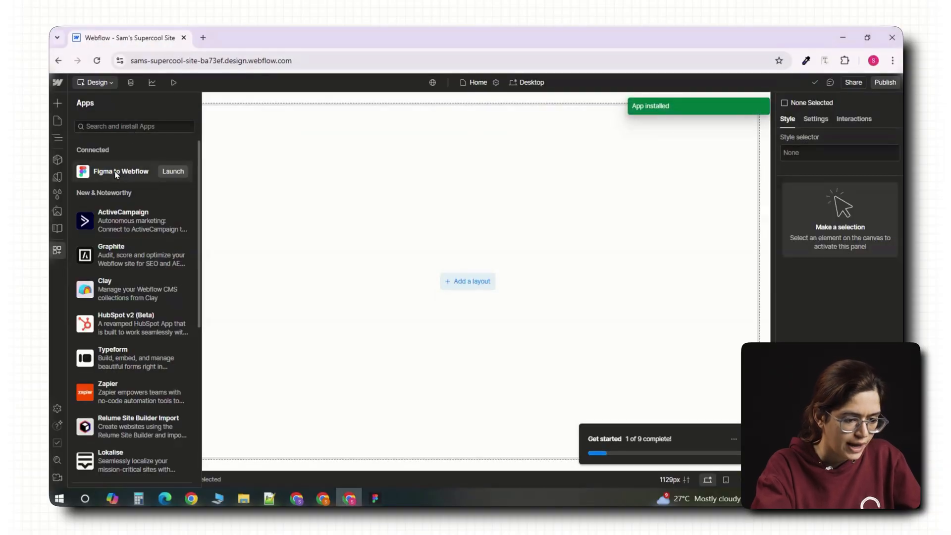
Step: Launch the Figma to Webflow app from Webflow's Apps panel
left_click(172, 172)
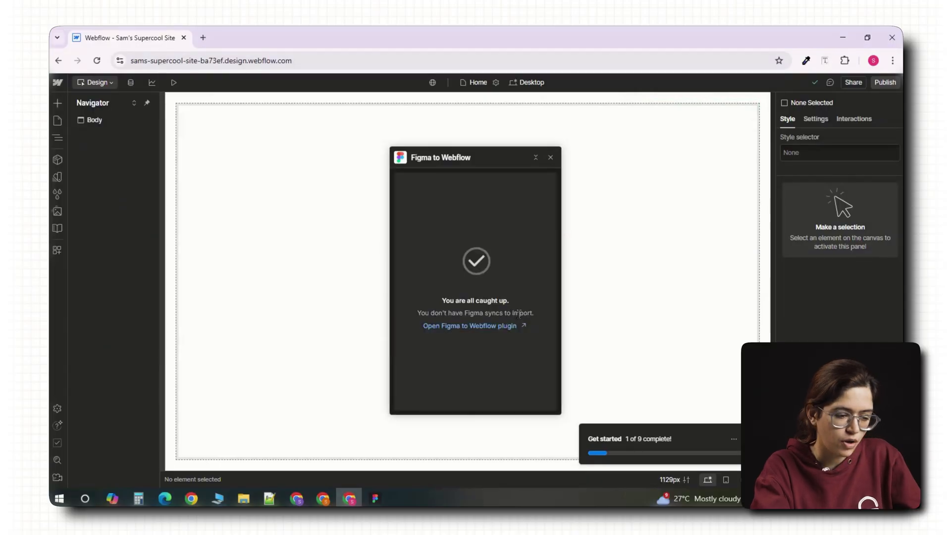
mouse_move(511, 336)
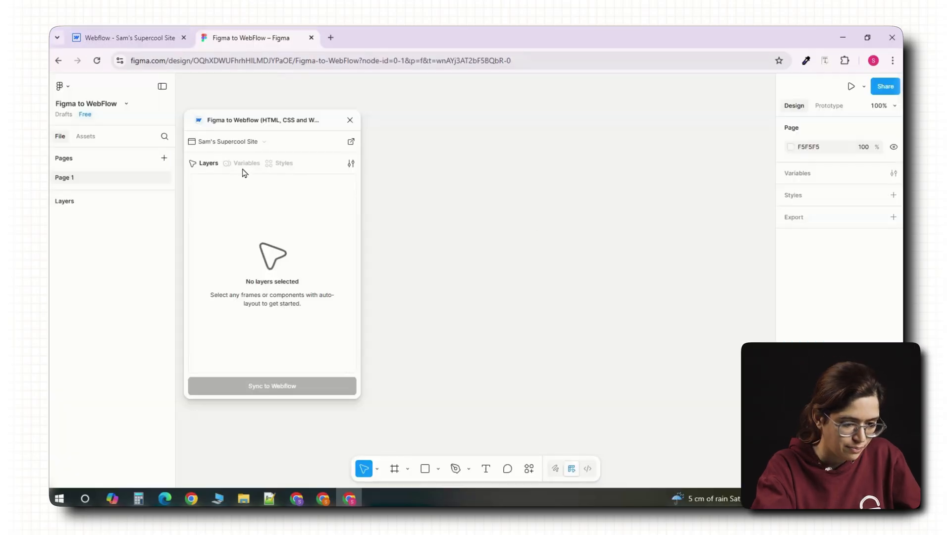
Step: Wrap the Get Started text in an auto-layout frame filled FA7272 and begin a Color/ variable
left_click(489, 234)
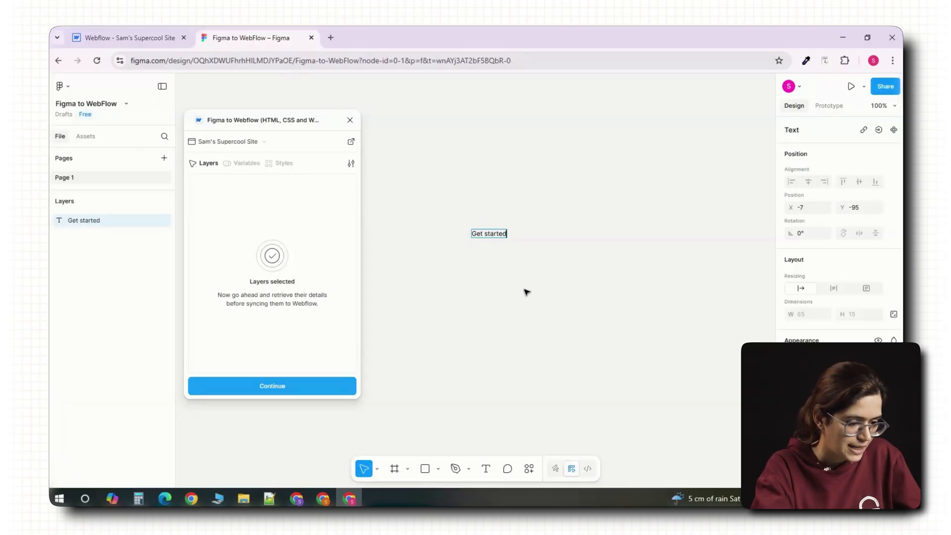
right_click(489, 233)
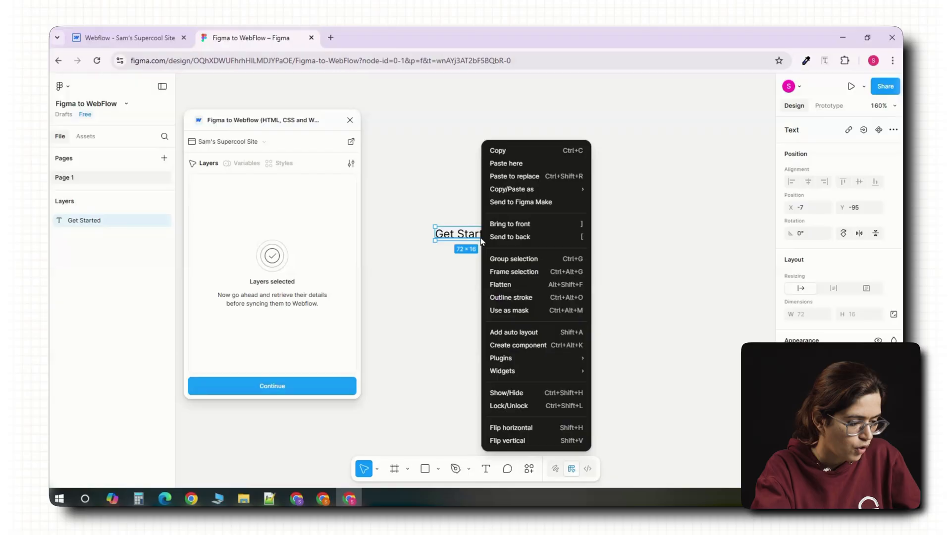
left_click(513, 332)
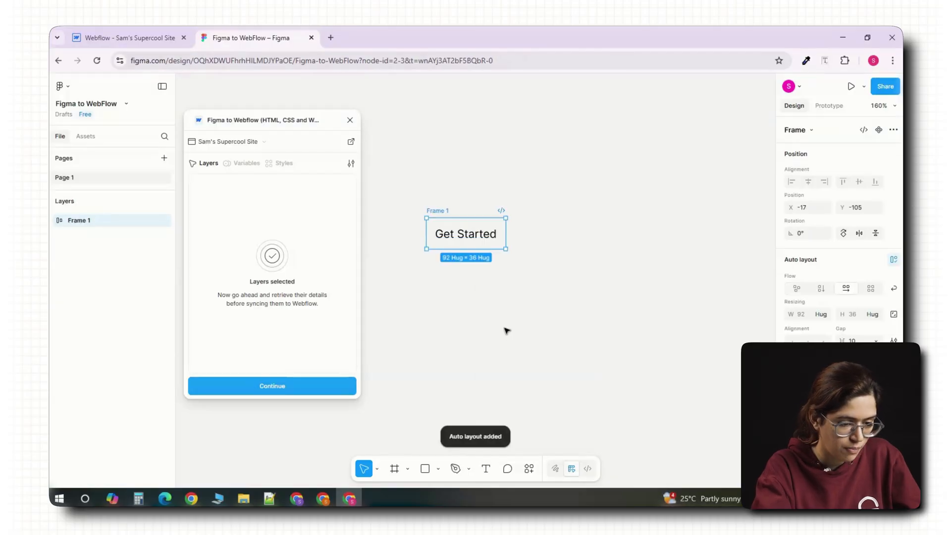
mouse_move(490, 245)
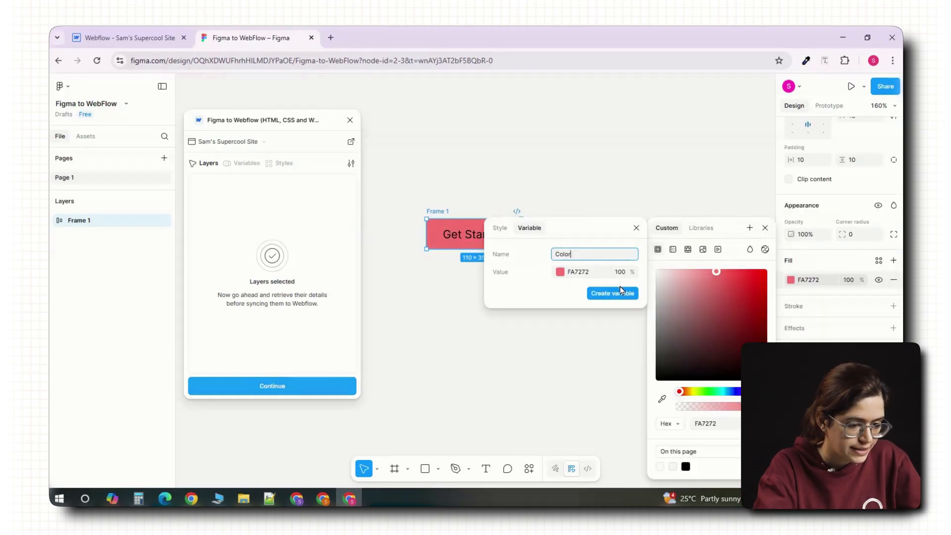
type("/")
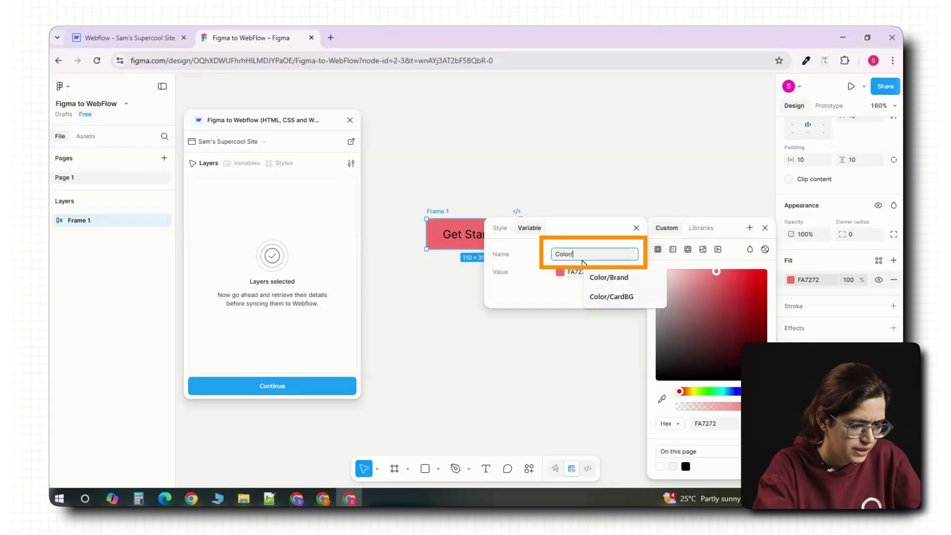
Step: Attach a new Size/Border variable with value 8 to the button's corner radius
left_click(609, 277)
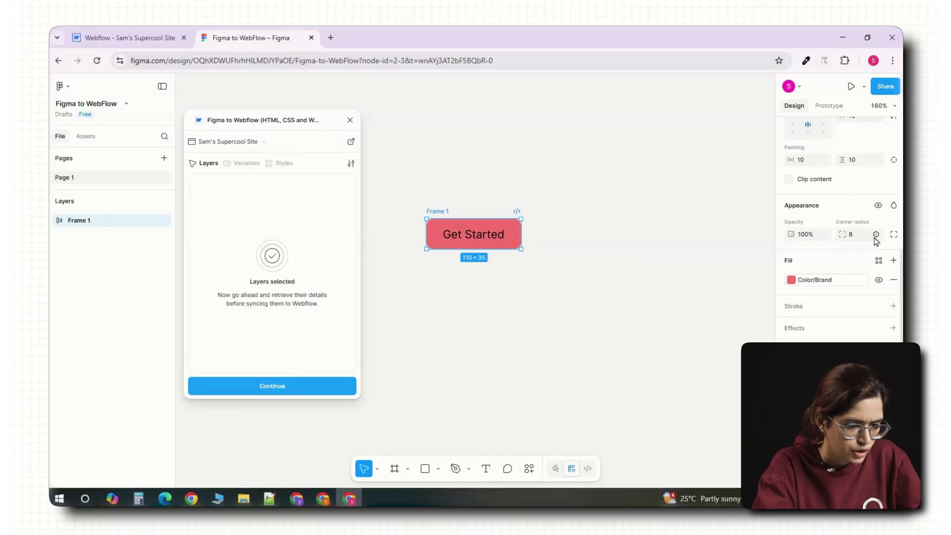
left_click(875, 234)
type("Size/Border")
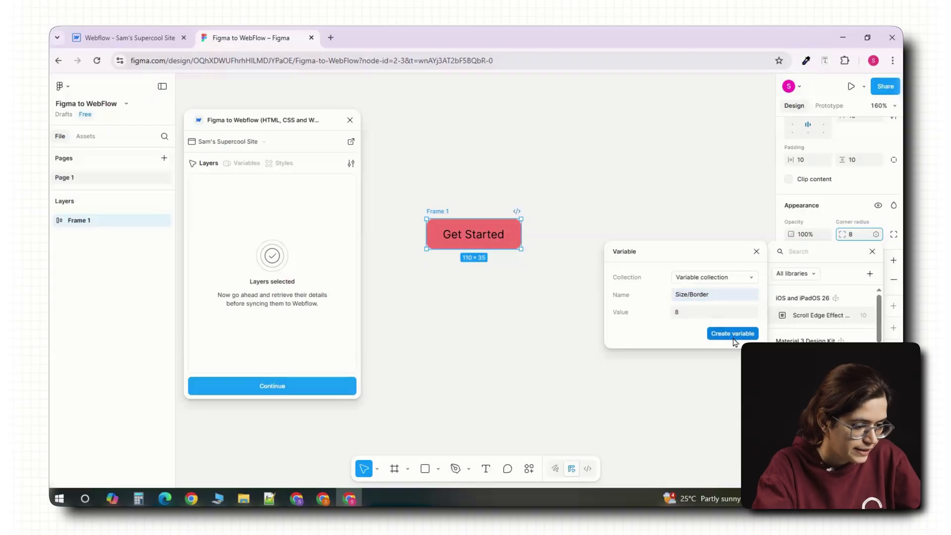
Step: Make the Get Started frame a Button component and sync it to Webflow
right_click(473, 234)
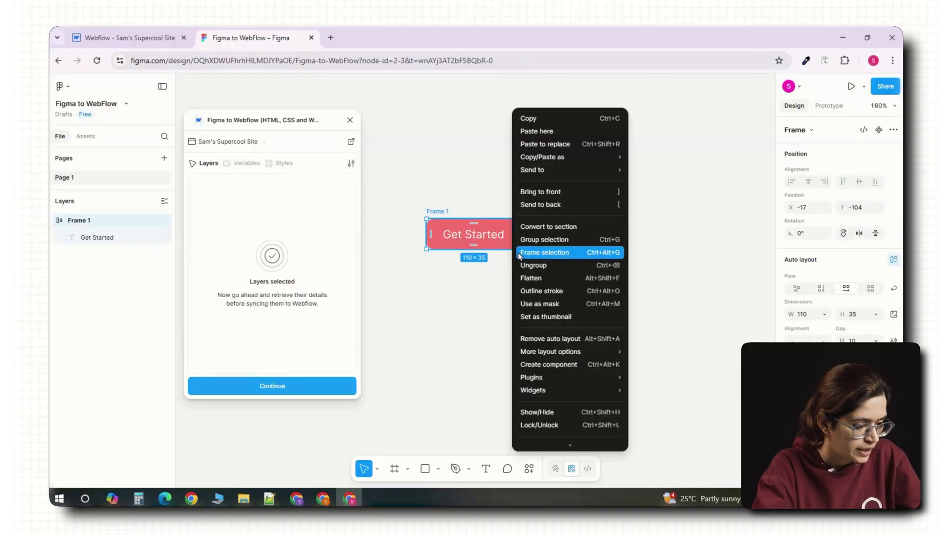
left_click(544, 252)
type("Button")
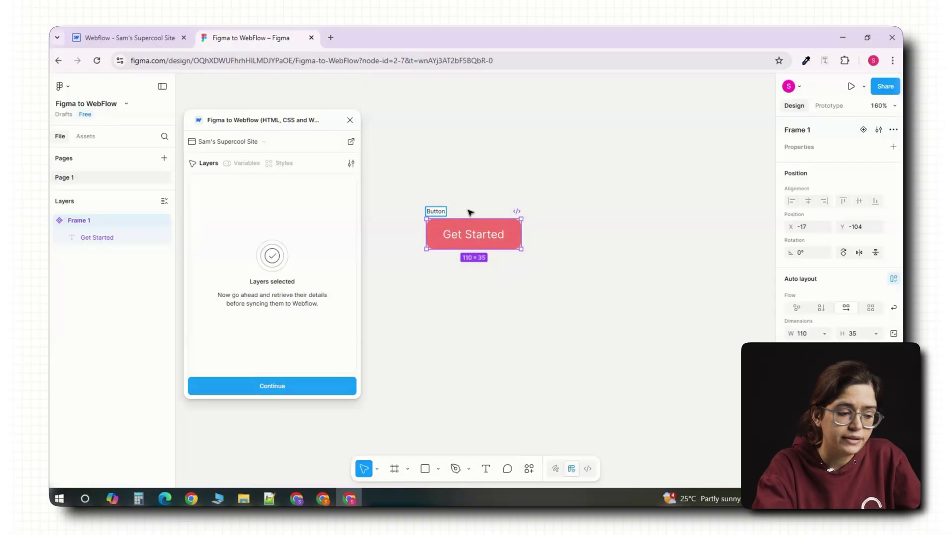
left_click(272, 386)
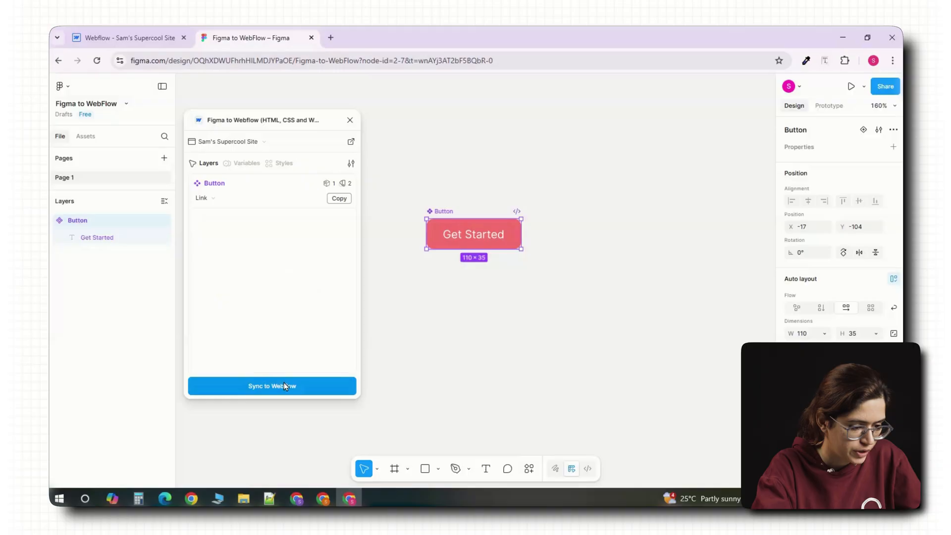
mouse_move(344, 183)
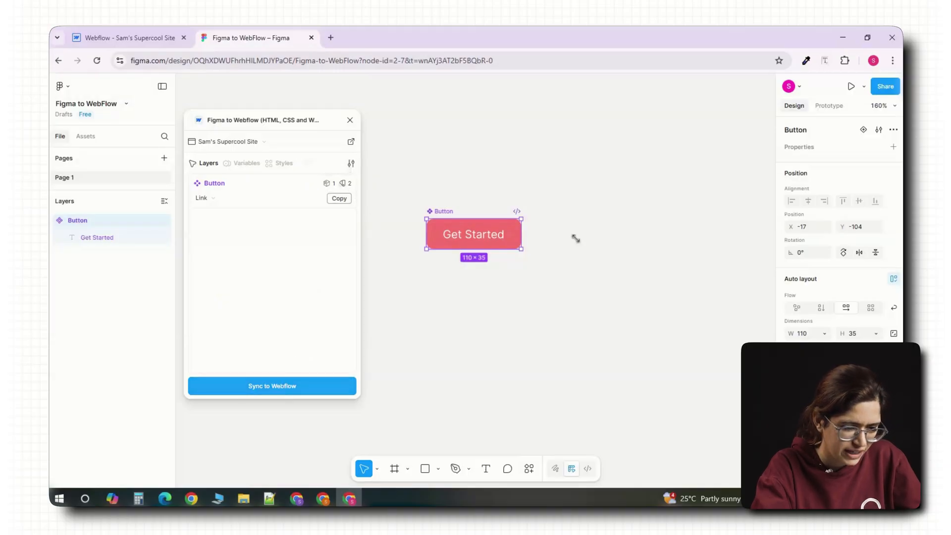
mouse_move(851, 149)
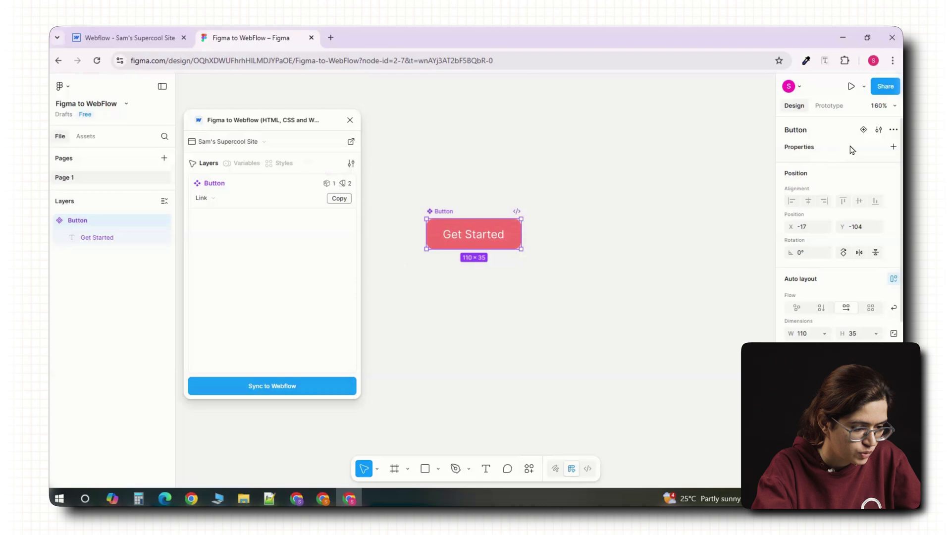
left_click(129, 37)
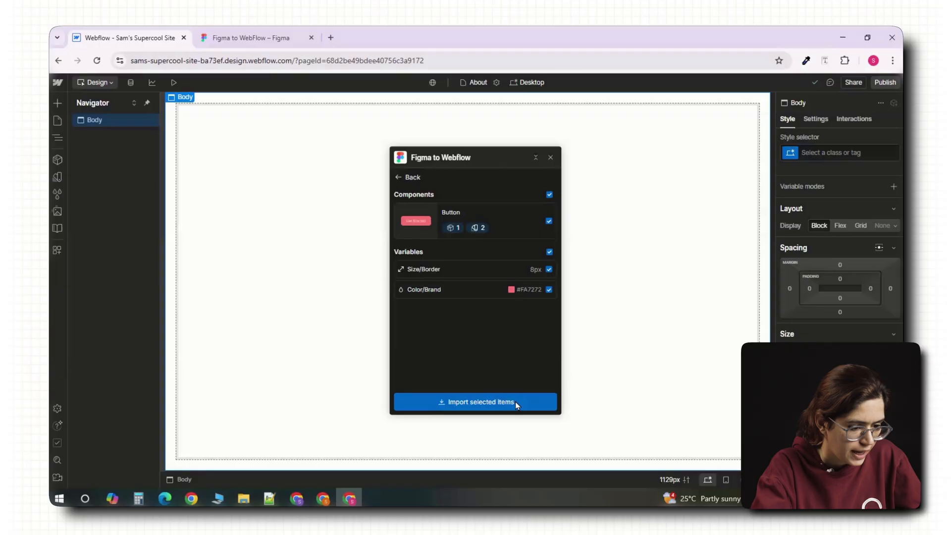
Step: Import Button with its variables, then sync Brand changed to #2AD5FB from Figma
left_click(474, 401)
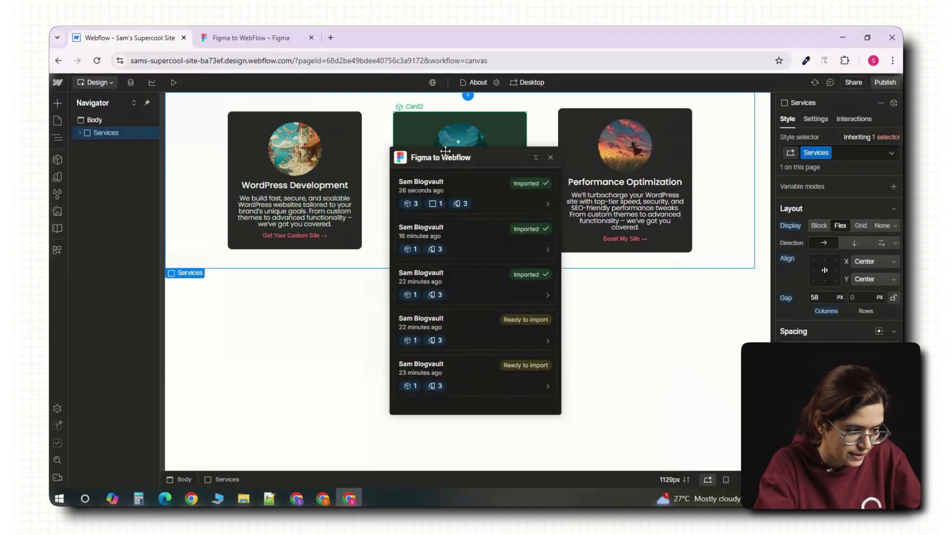
left_click(249, 38)
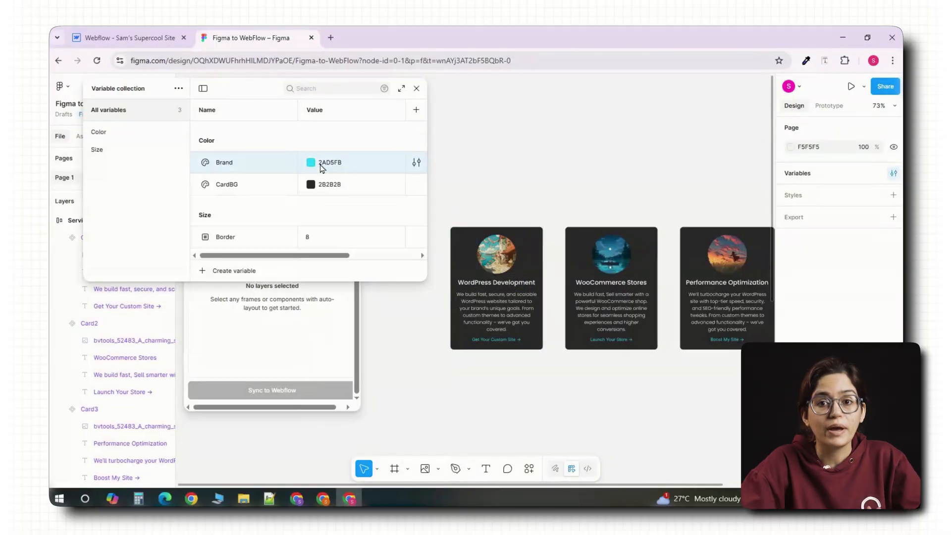
left_click(271, 390)
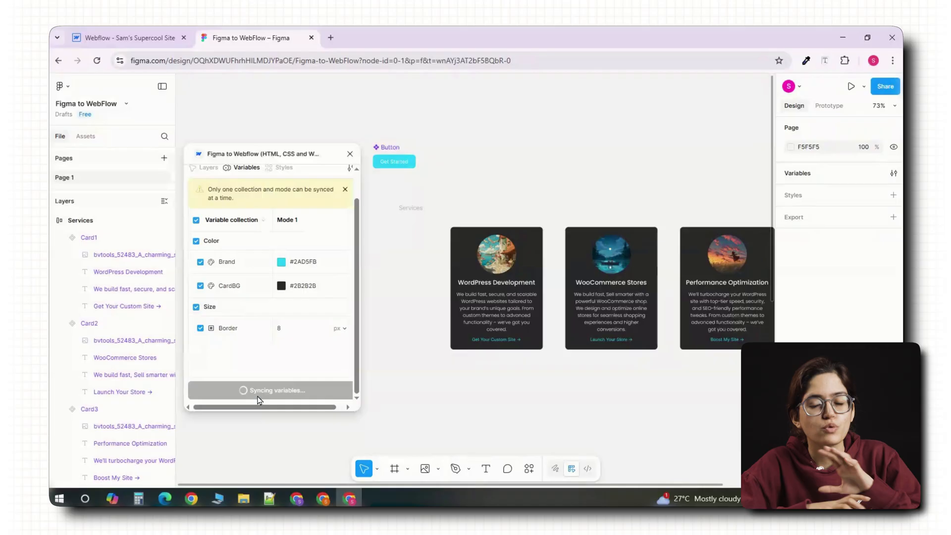
left_click(128, 37)
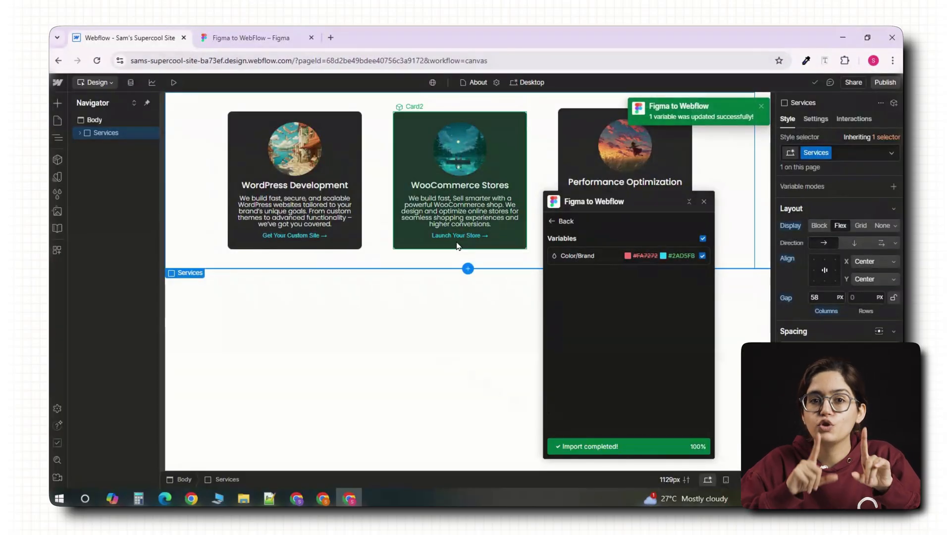
Step: Place a Get Started Button instance from the Components panel onto the canvas
left_click(560, 221)
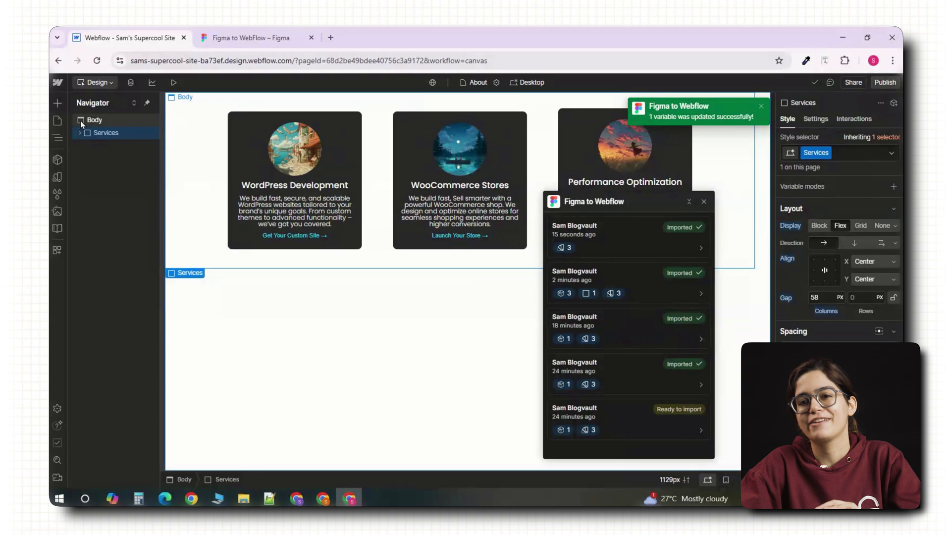
left_click(57, 158)
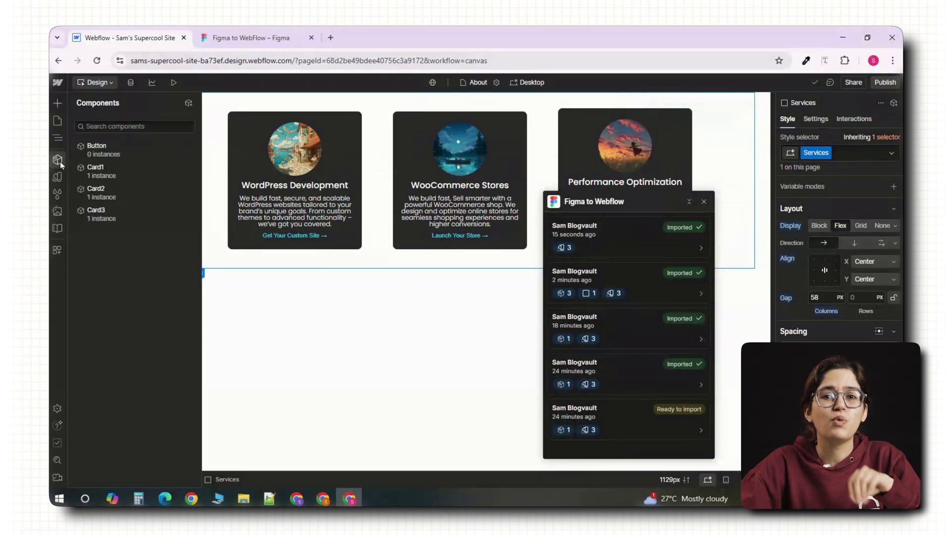
left_click(295, 148)
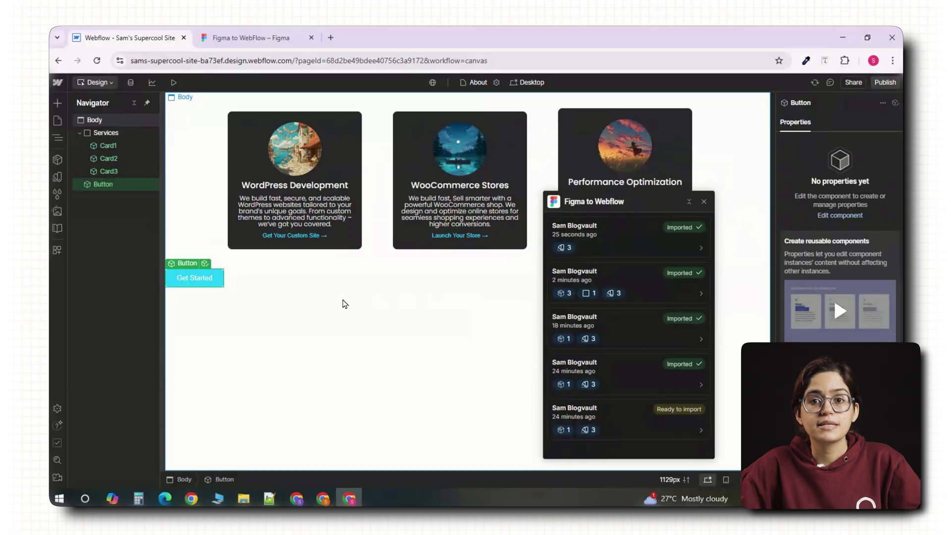
mouse_move(245, 291)
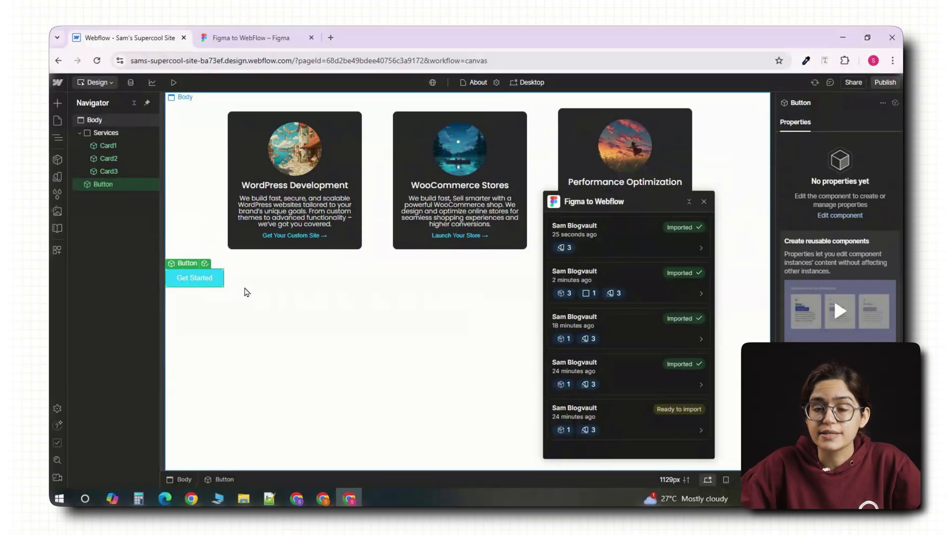
left_click(248, 38)
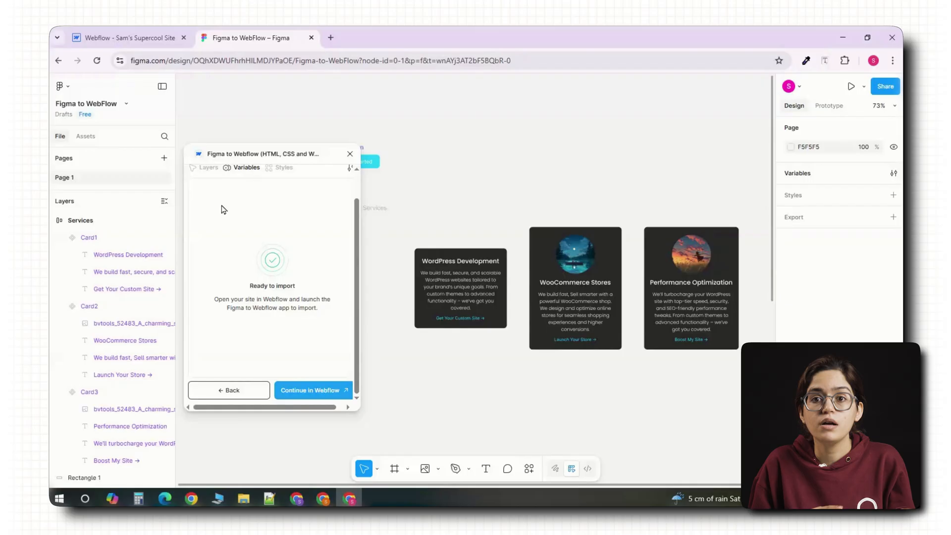
Step: Continue the Card1 import and review its potential conflicts
left_click(312, 391)
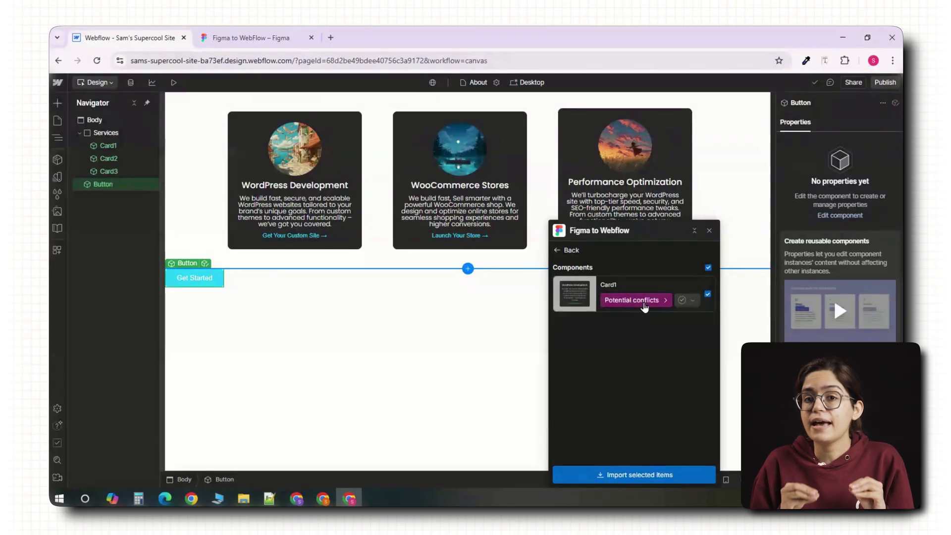
left_click(632, 299)
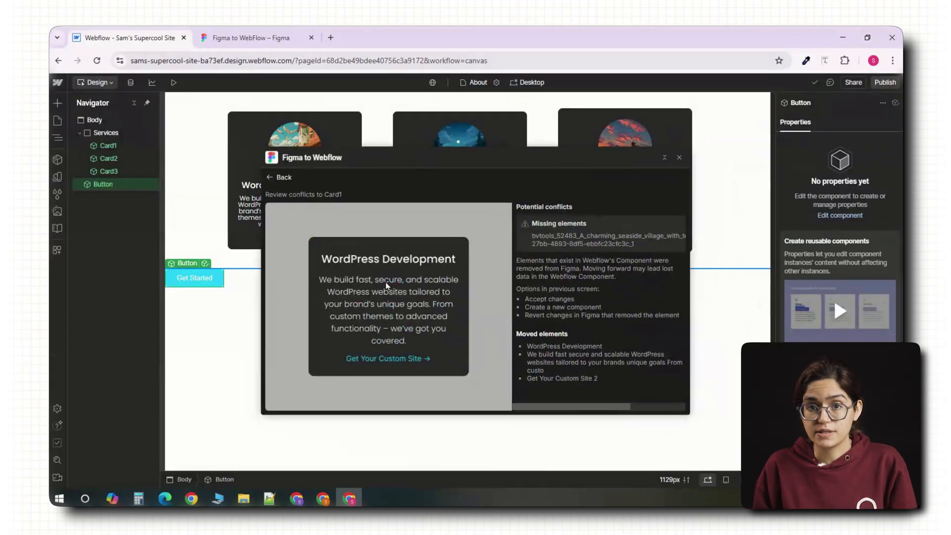
left_click(285, 177)
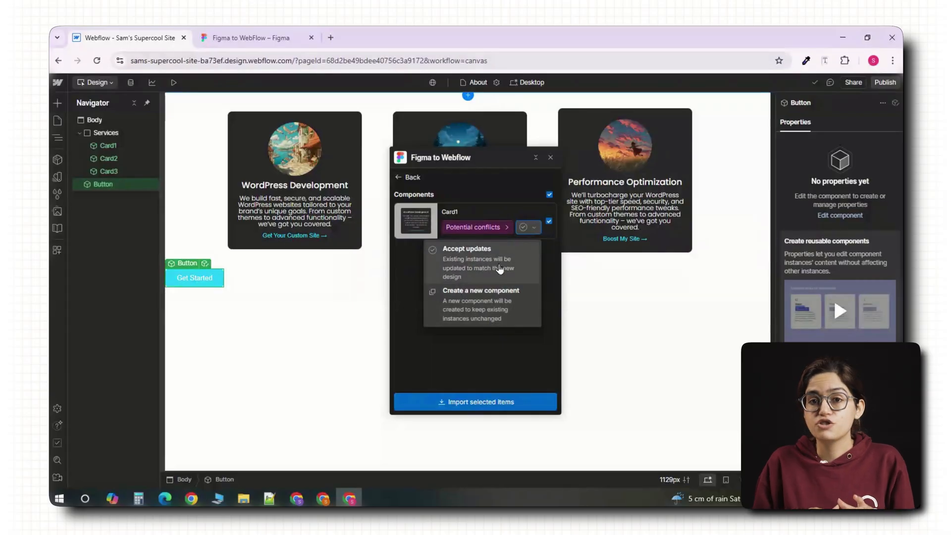
mouse_move(527, 273)
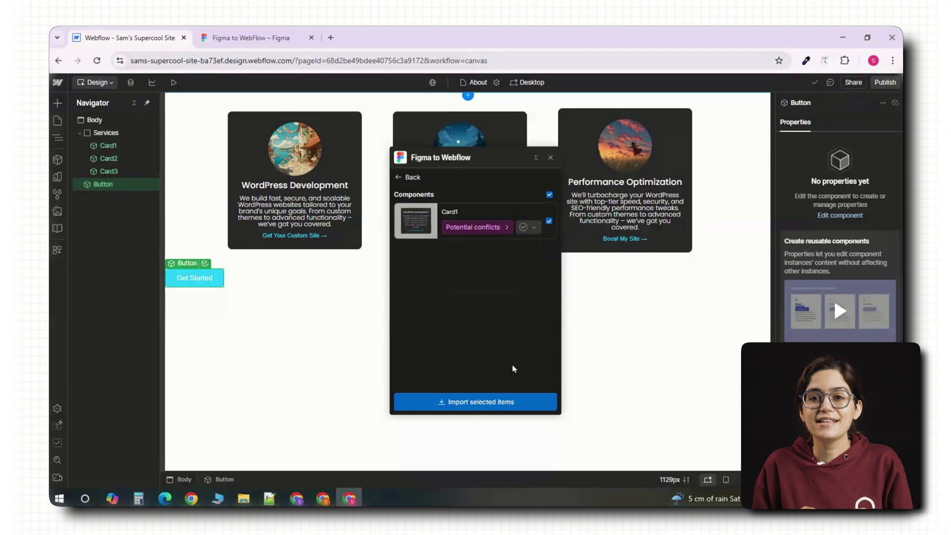
Step: Import Card1 with accepted updates and return to the Figma file
left_click(475, 401)
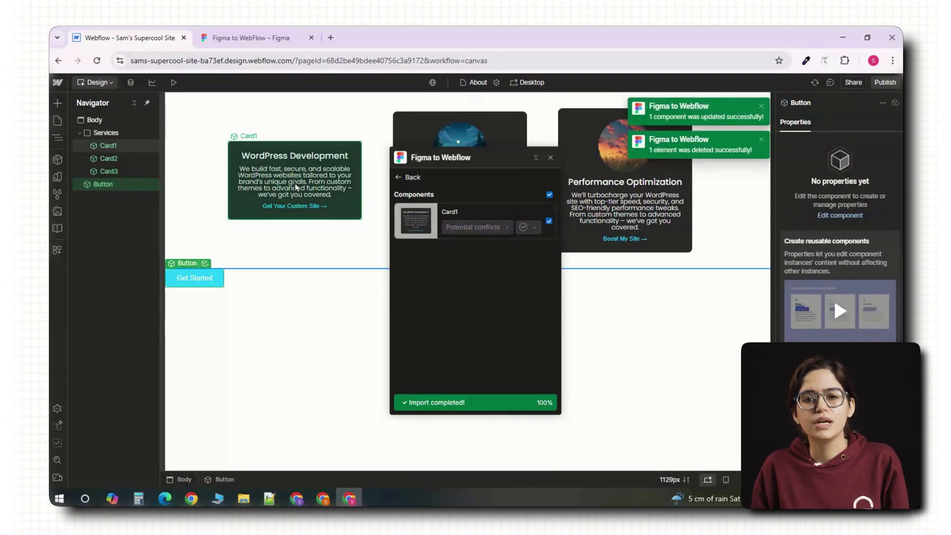
left_click(406, 178)
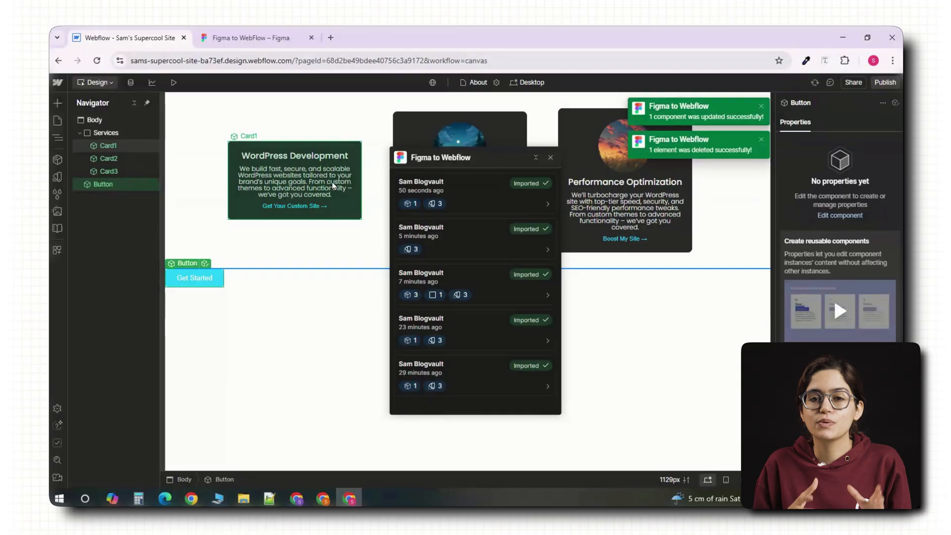
left_click(250, 37)
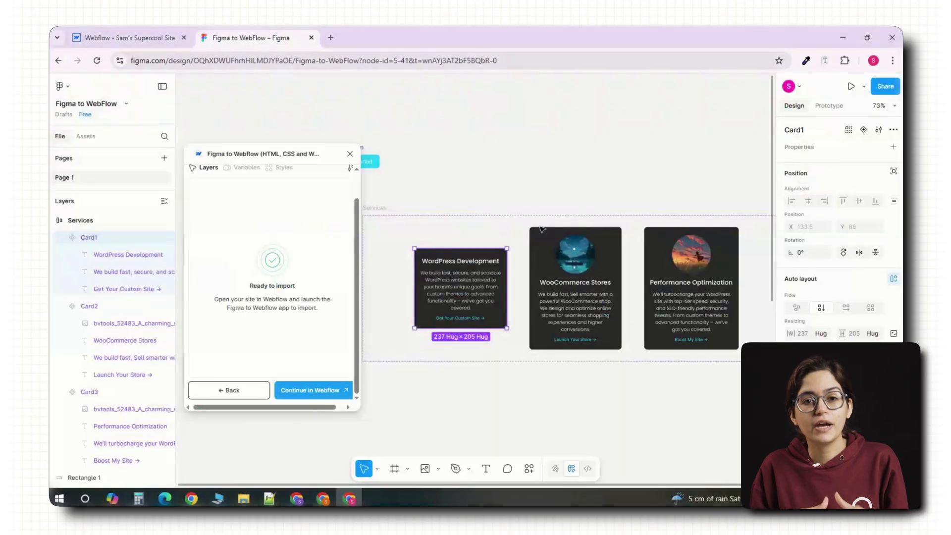